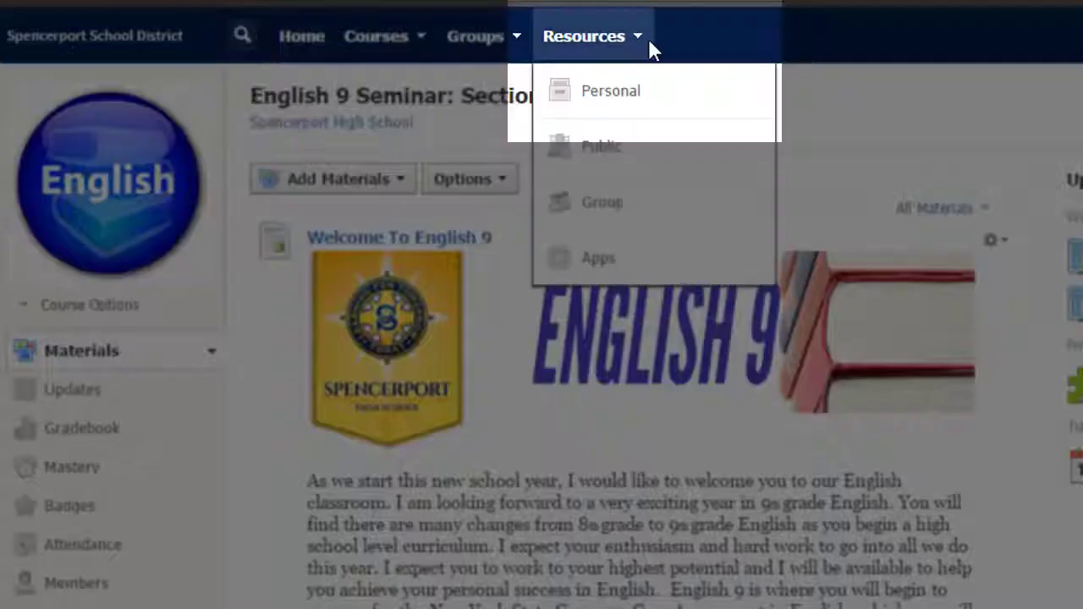
Step: Create a new personal resource collection titled 'English 9 Master File'
{"action": "left_click", "coordinate": [610, 91]}
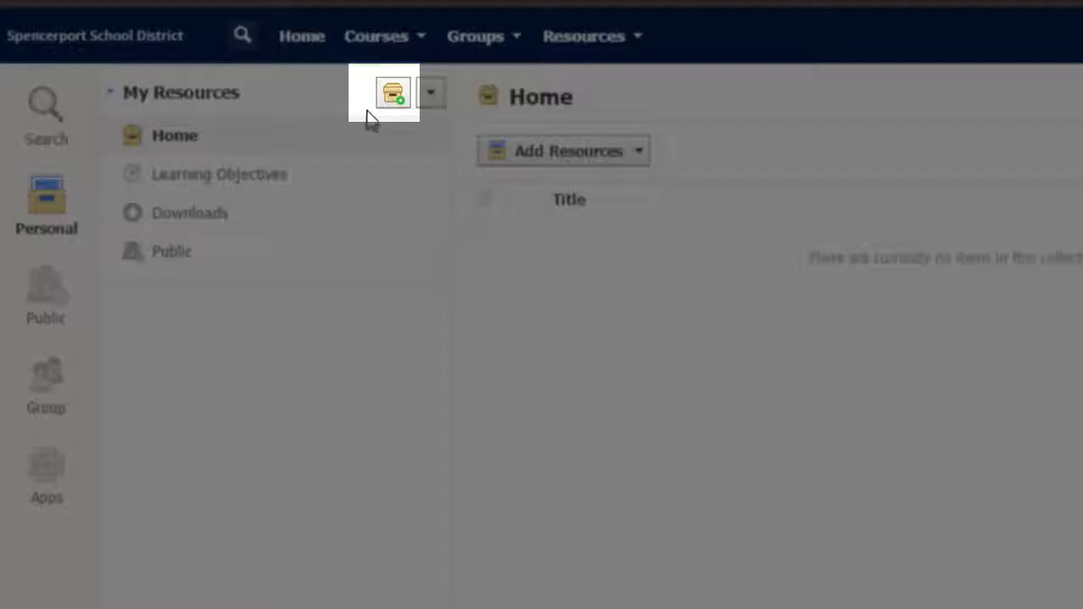
{"action": "left_click", "coordinate": [391, 92]}
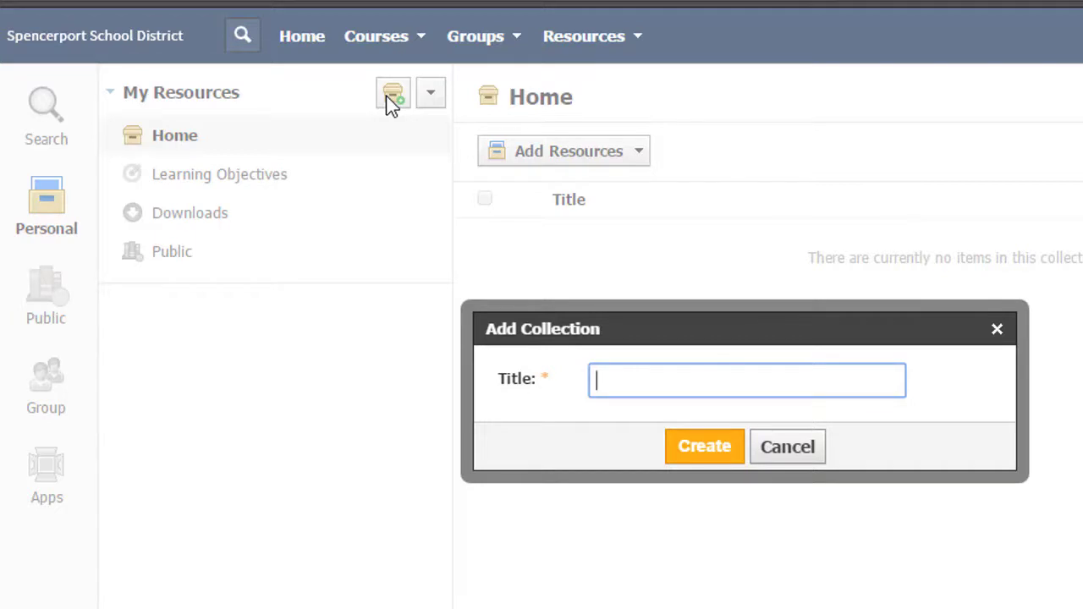
{"action": "type", "text": "English 9 Master File"}
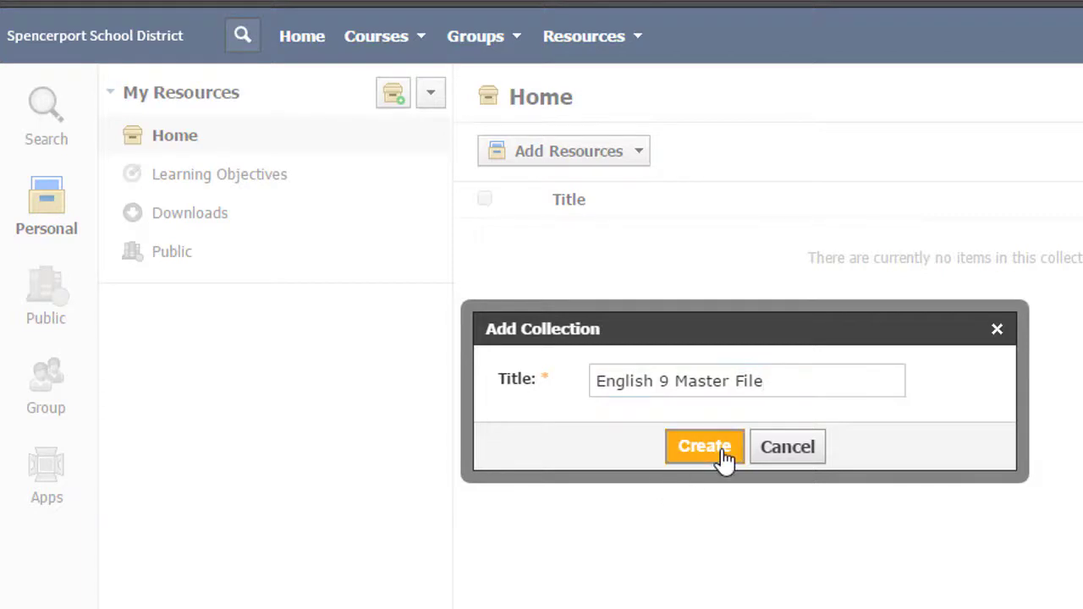
{"action": "left_click", "coordinate": [704, 447]}
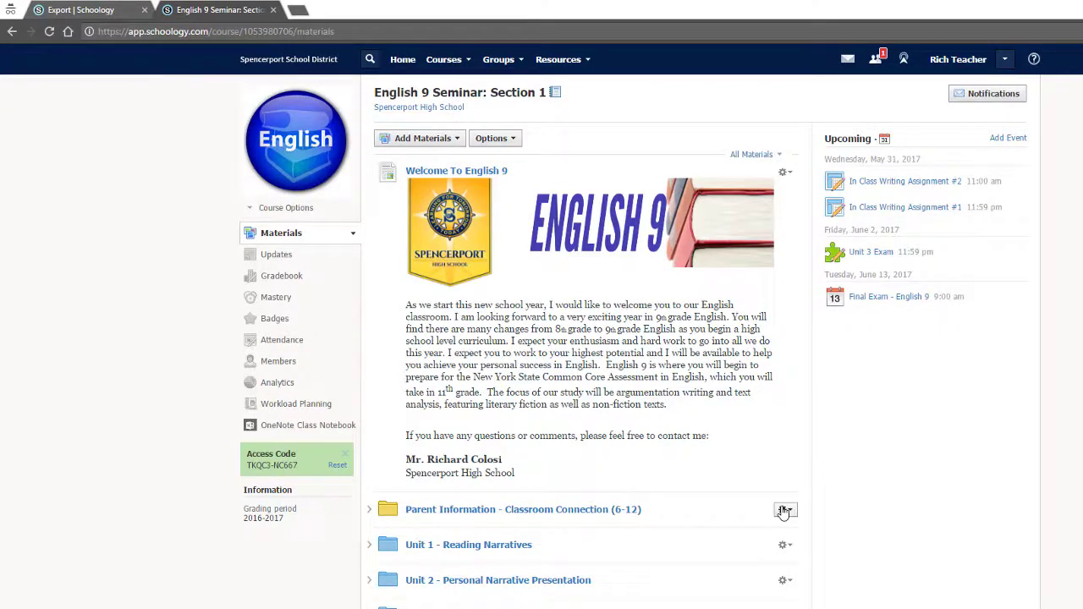
Step: Choose Save Course to Resources for English 9 Seminar with English 9 Master File as the destination collection
{"action": "left_click", "coordinate": [783, 512]}
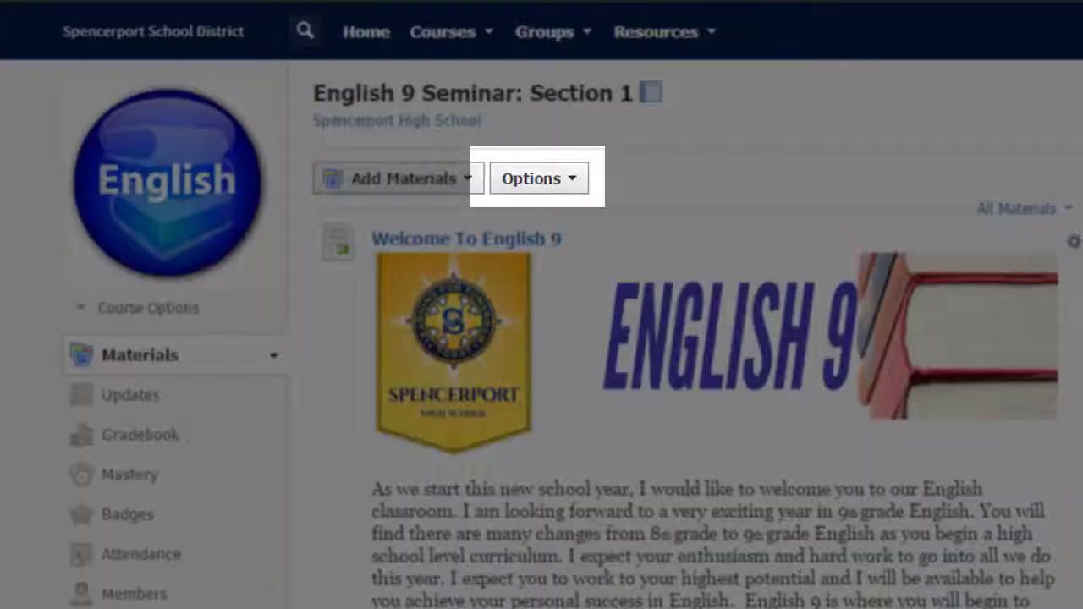
{"action": "left_click", "coordinate": [538, 177]}
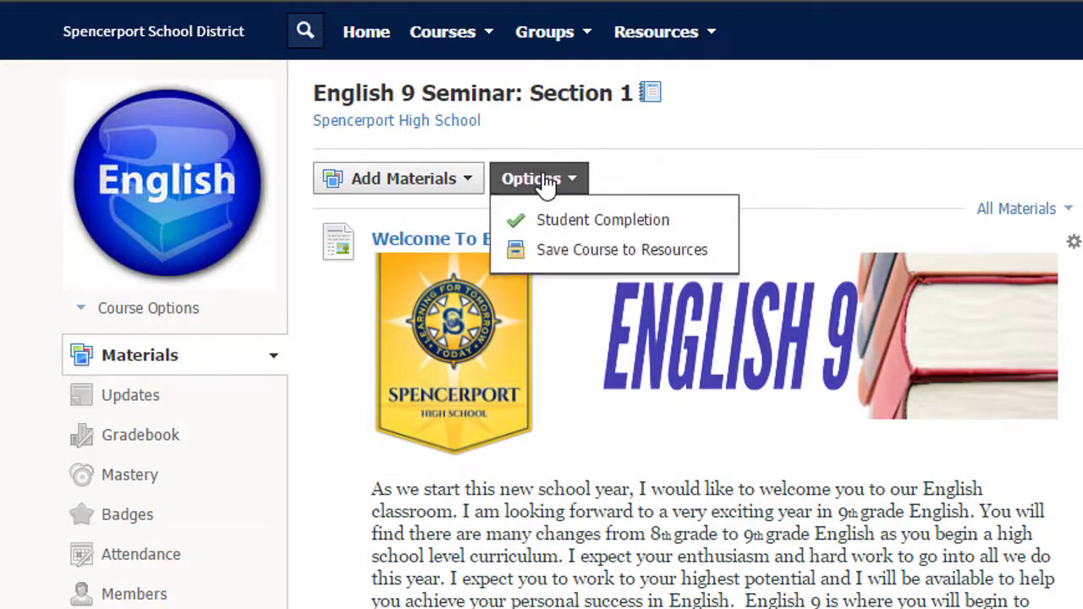
{"action": "left_click", "coordinate": [623, 251]}
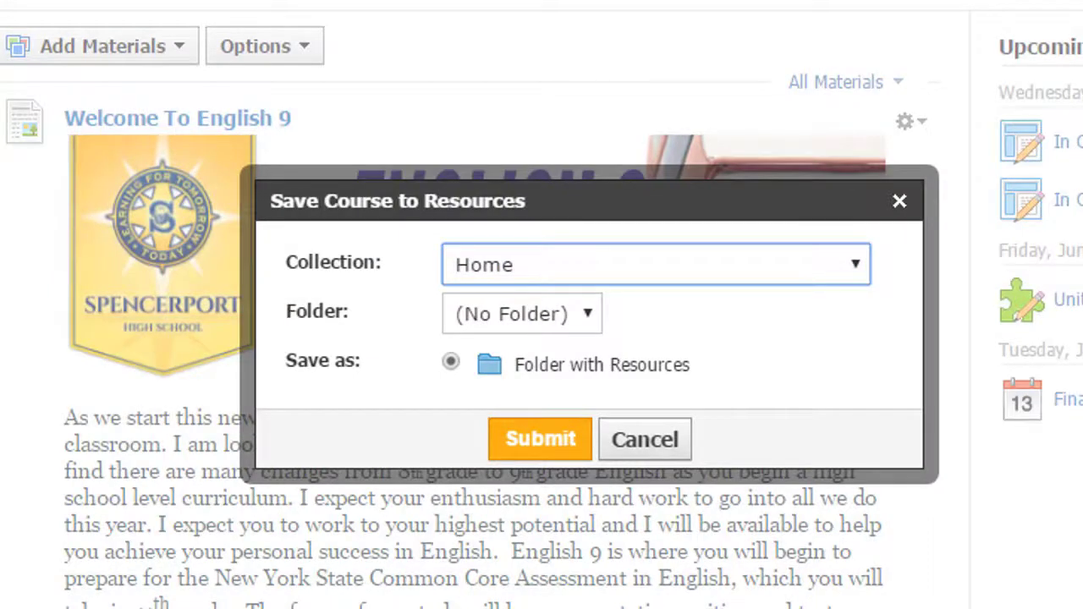
{"action": "left_click", "coordinate": [656, 264]}
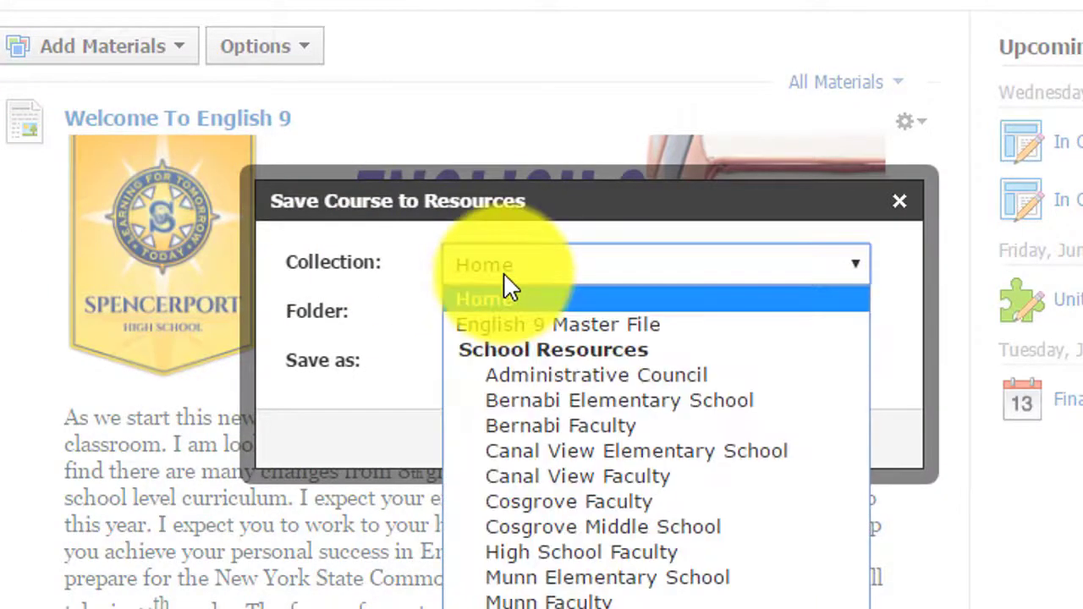
{"action": "left_click", "coordinate": [558, 325]}
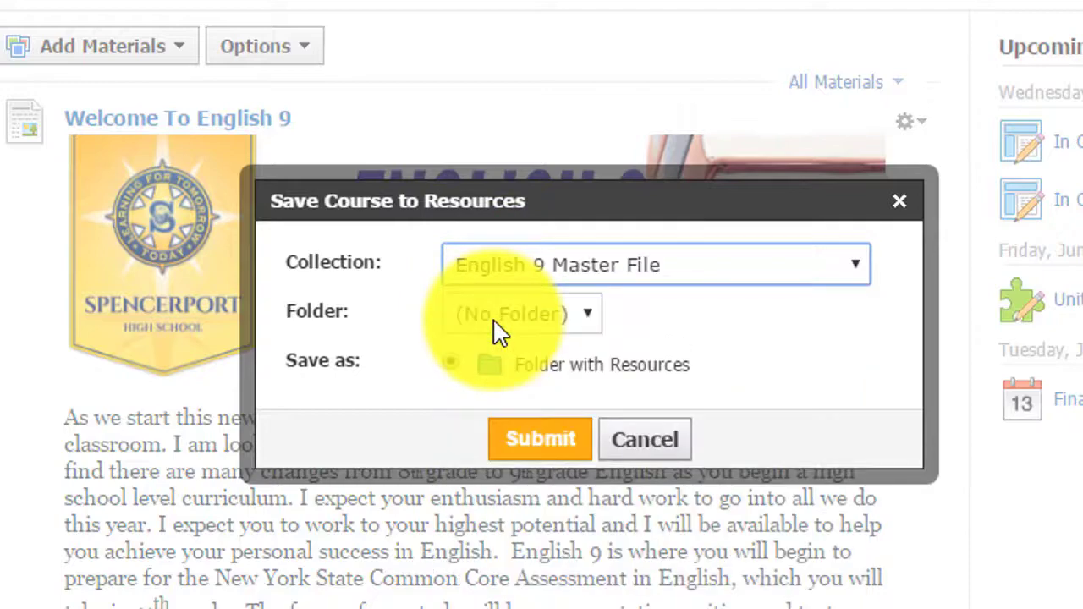
{"action": "left_click", "coordinate": [540, 440]}
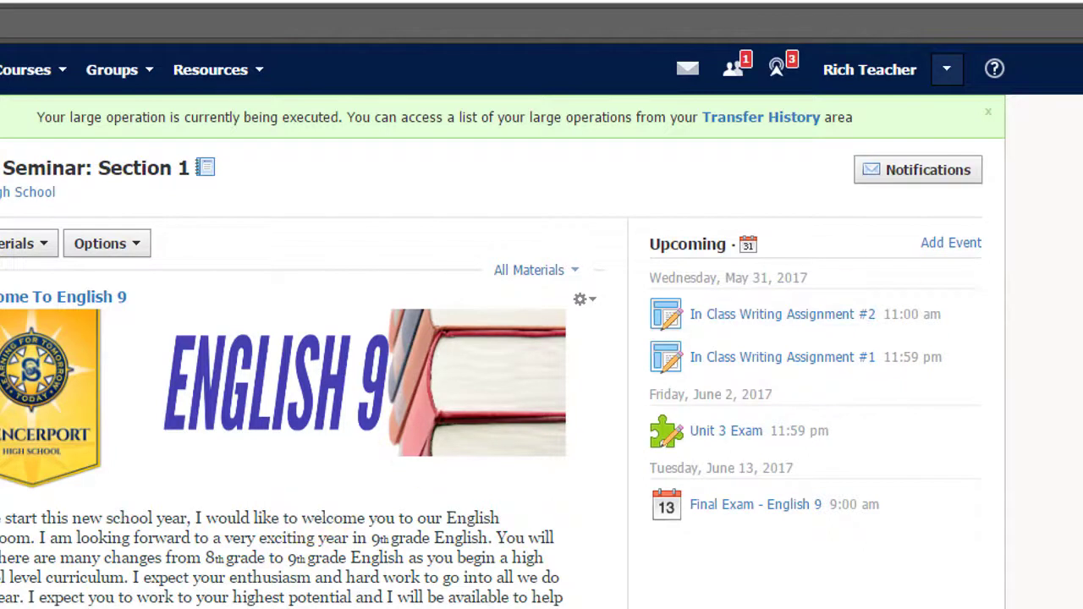
Step: Submit the save, then go to the new English 9 (2017-2018) course from the account menu
{"action": "left_click", "coordinate": [946, 70]}
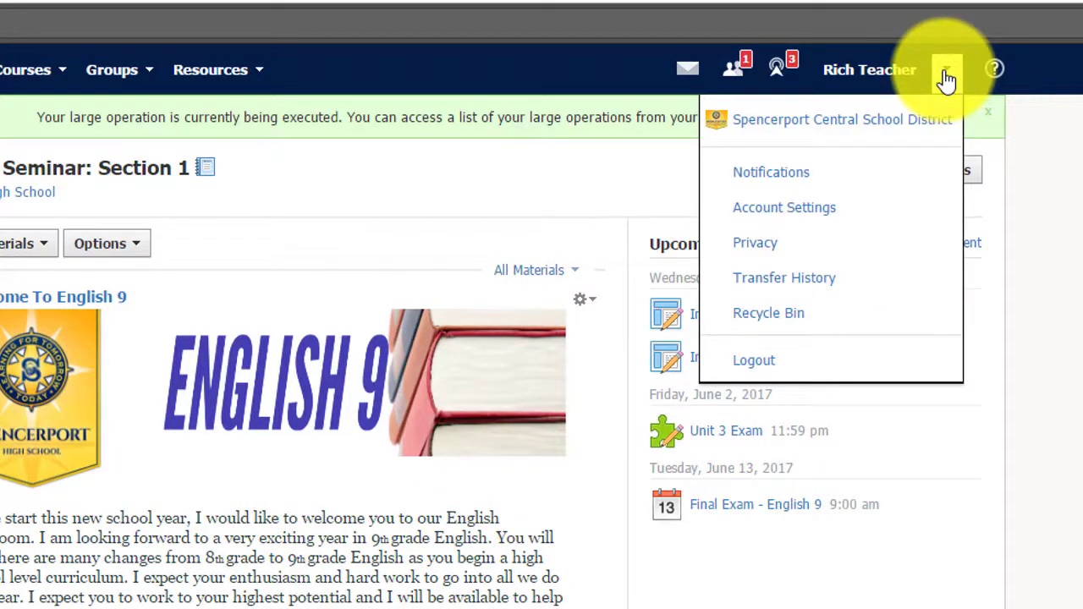
{"action": "left_click", "coordinate": [783, 278]}
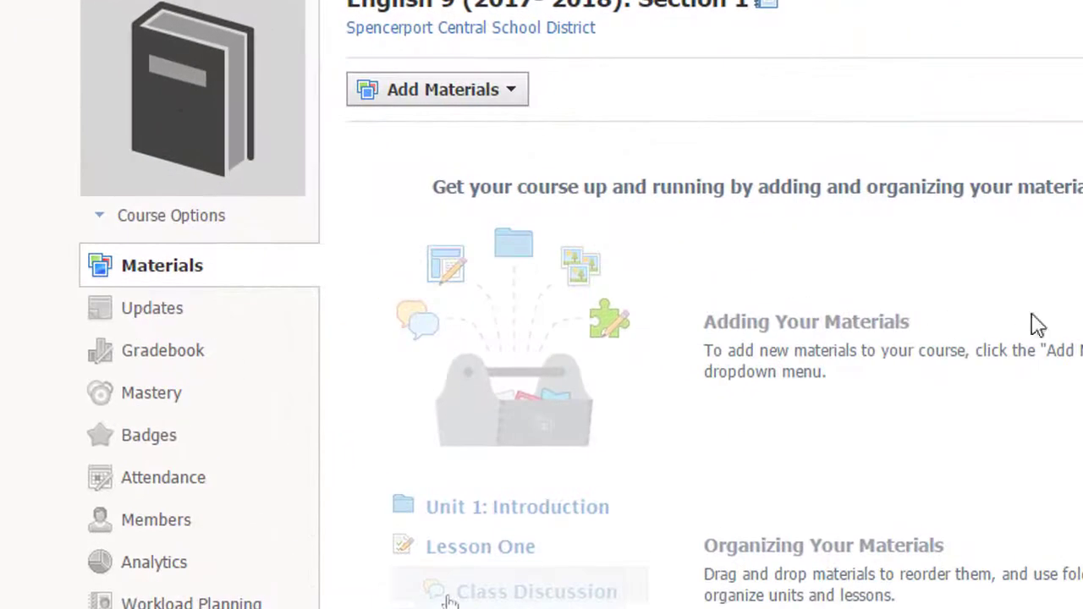
Step: Import the English 9 Seminar folder from English 9 Master File into the empty 2017-2018 course
{"action": "left_click", "coordinate": [436, 90]}
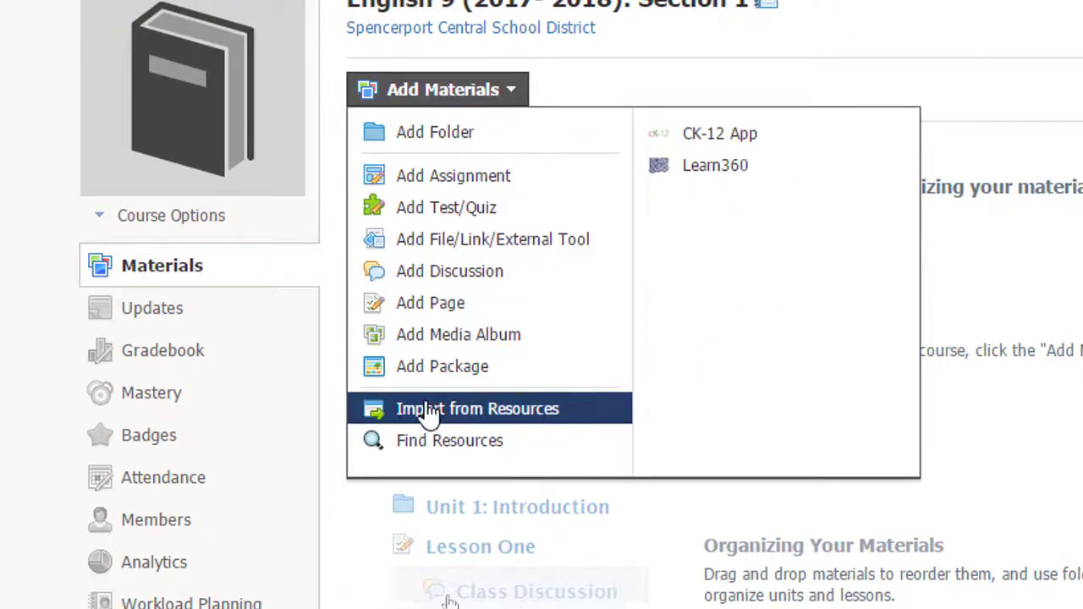
{"action": "left_click", "coordinate": [478, 408]}
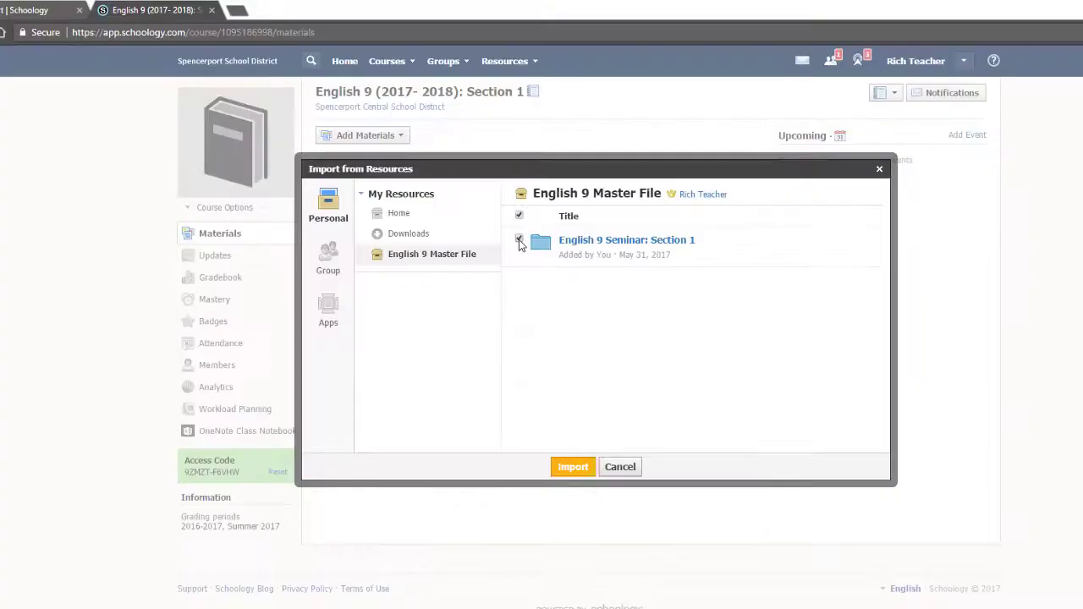
{"action": "left_click", "coordinate": [519, 240]}
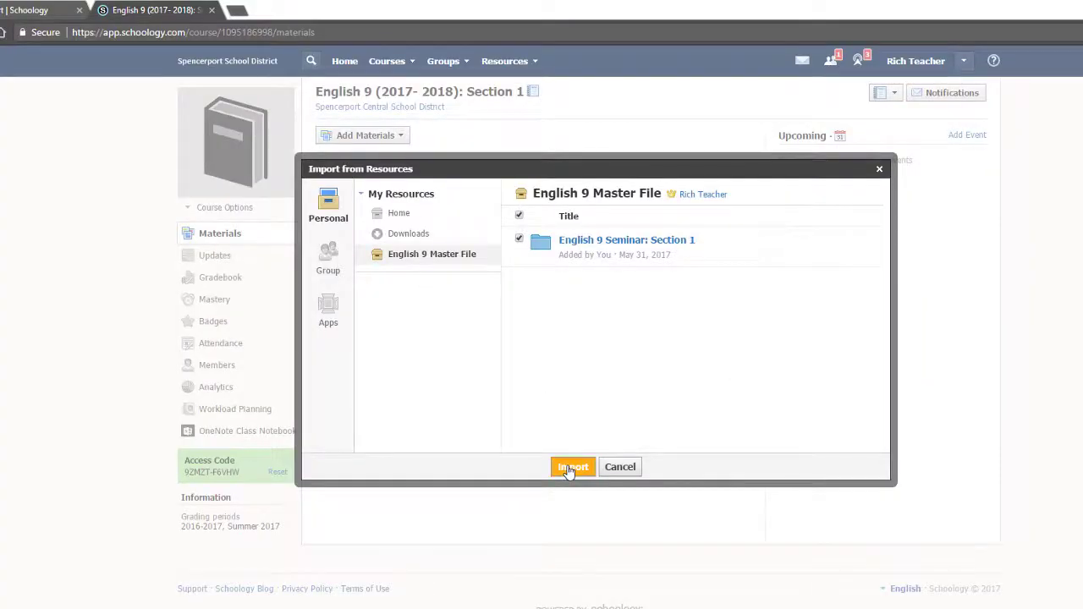
{"action": "left_click", "coordinate": [572, 467]}
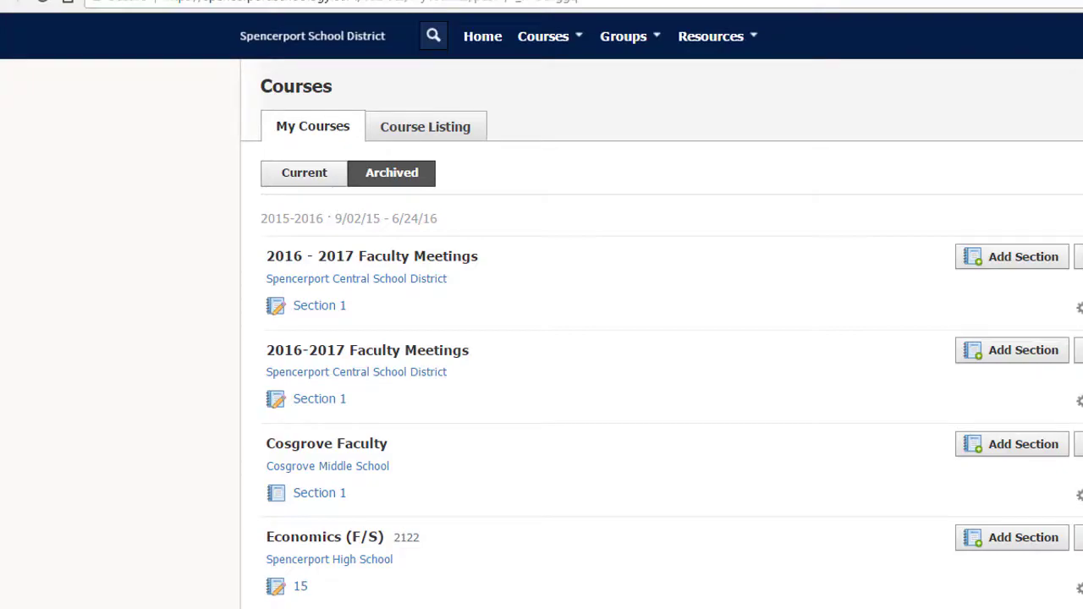
Step: Browse current and archived courses, reopen English 9 Seminar and show its course options list
{"action": "left_click", "coordinate": [437, 84]}
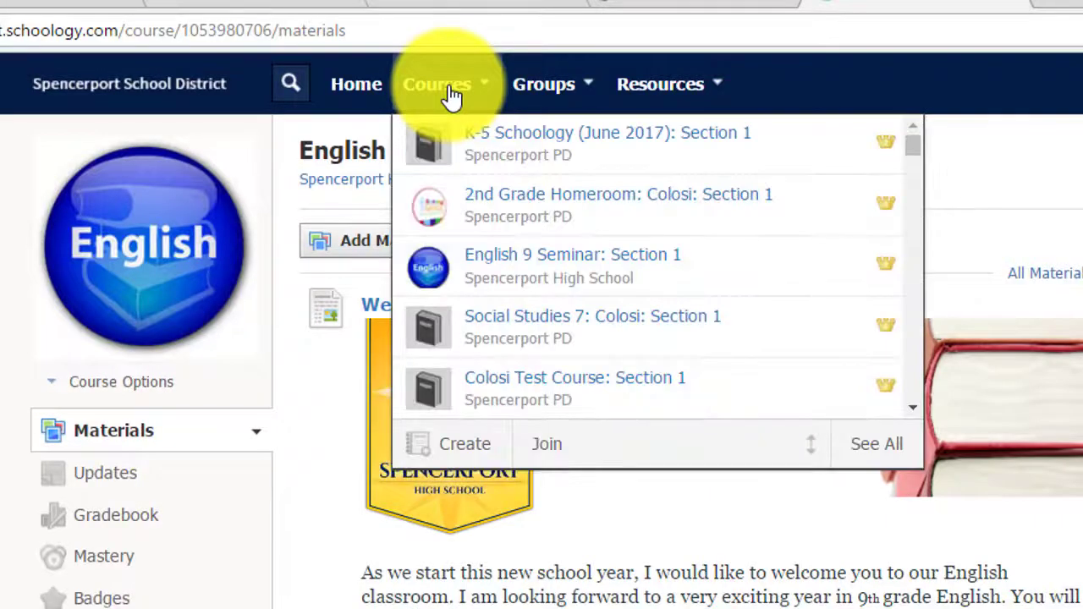
{"action": "left_click", "coordinate": [876, 443]}
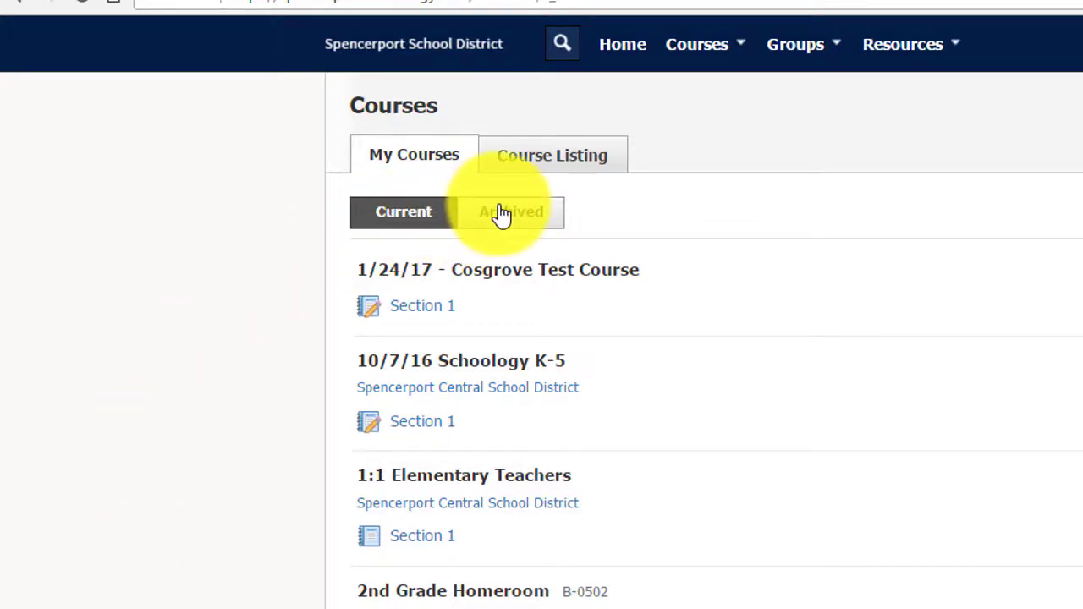
{"action": "left_click", "coordinate": [511, 211]}
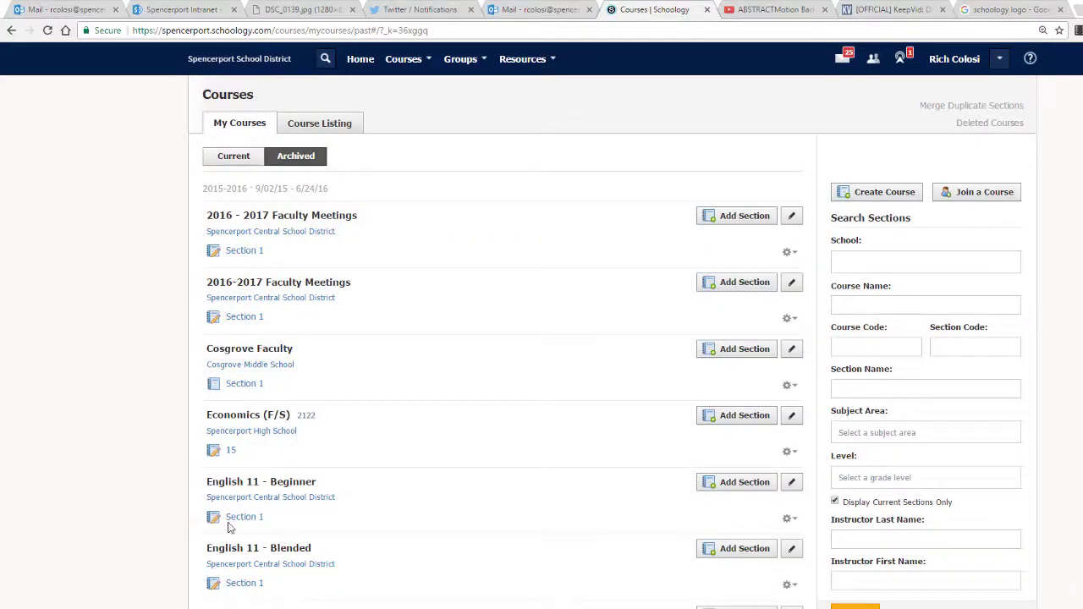
{"action": "left_click", "coordinate": [243, 516]}
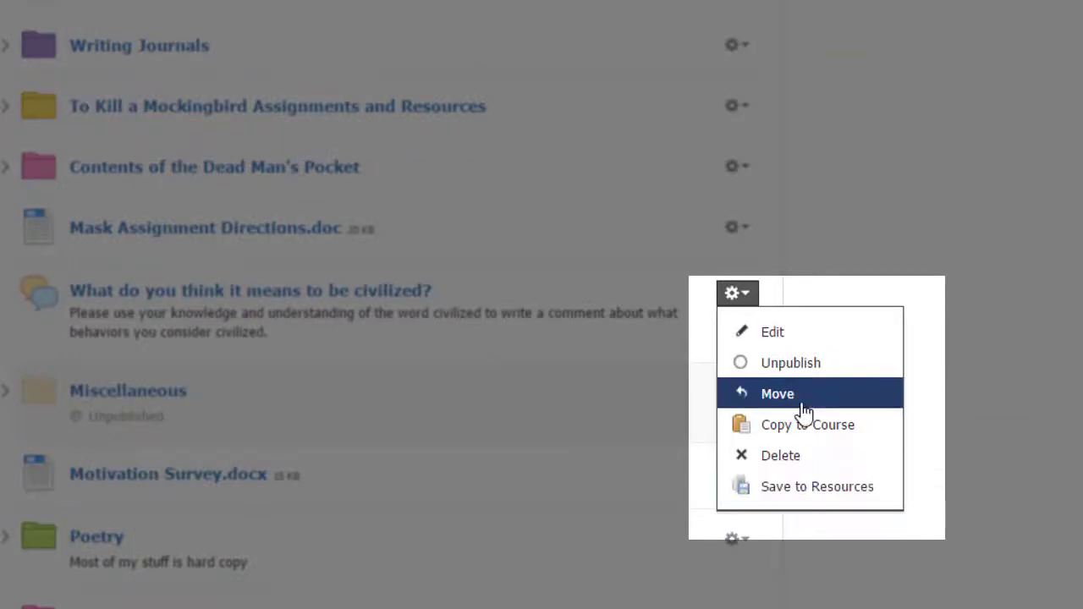
{"action": "left_click", "coordinate": [777, 392]}
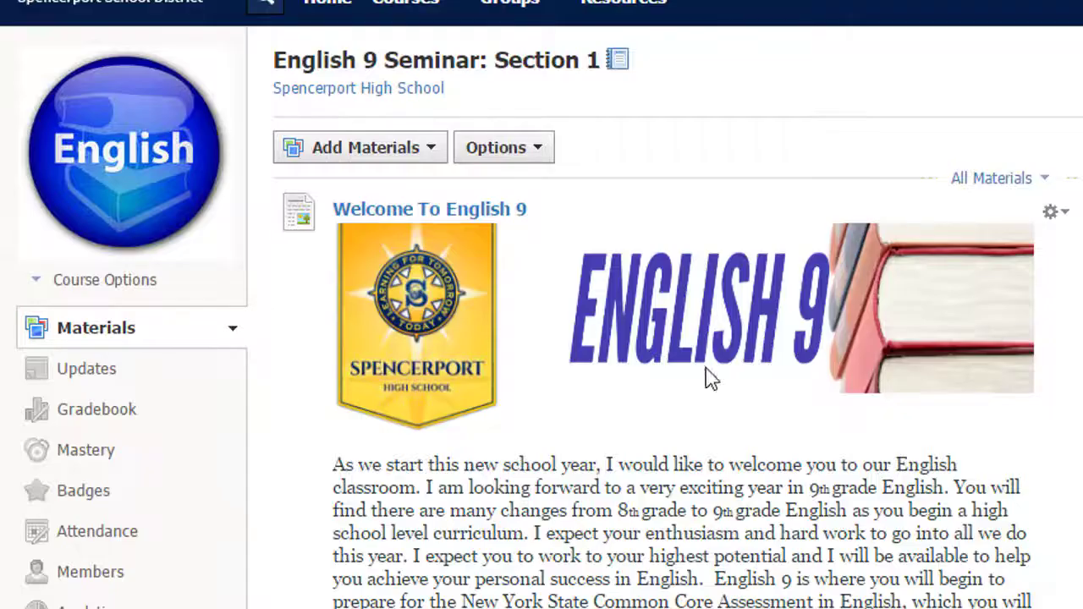
{"action": "left_click", "coordinate": [503, 148]}
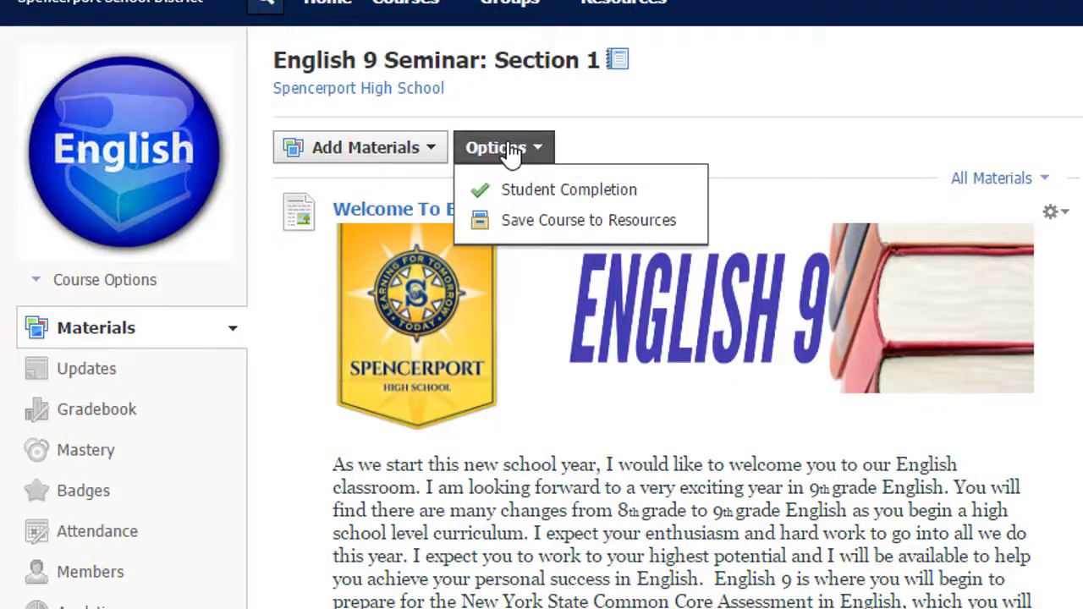